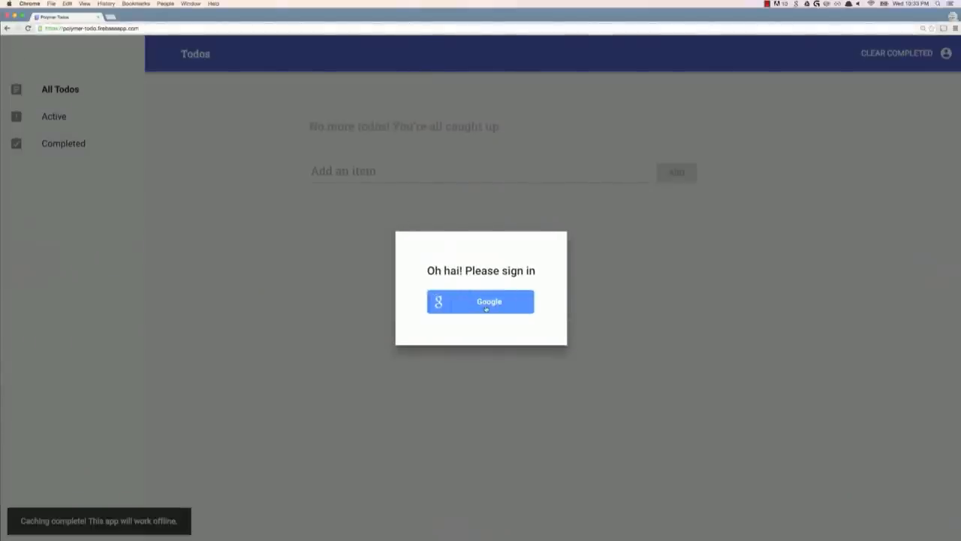
- Sign in to Polymer Todos with the suggested Google account email and its password
{"action": "left_click", "coordinate": [479, 301]}
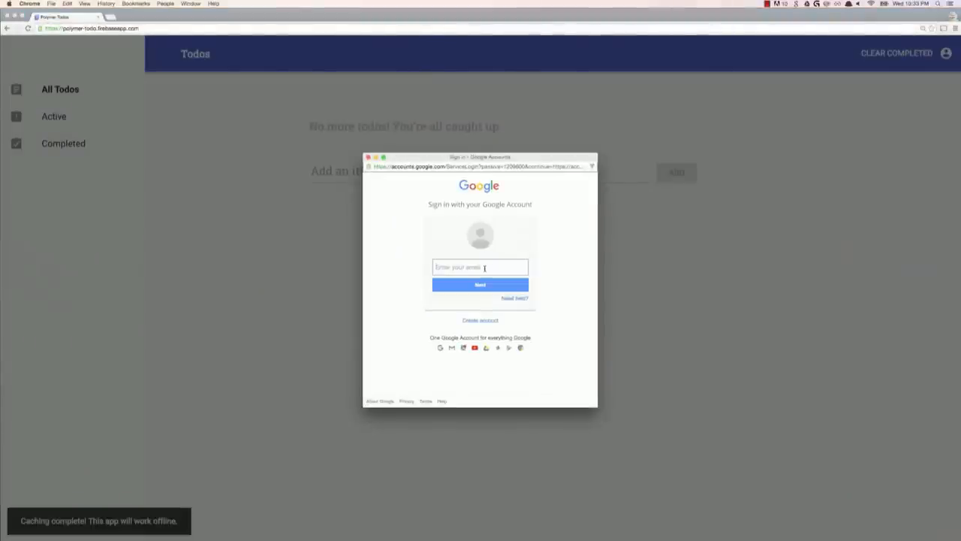
{"action": "type", "text": "lets"}
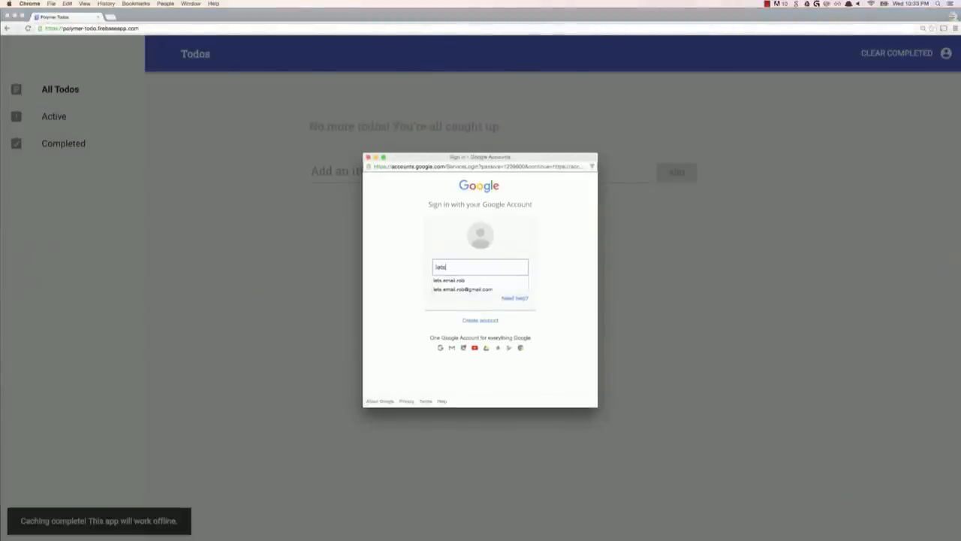
{"action": "left_click", "coordinate": [462, 289]}
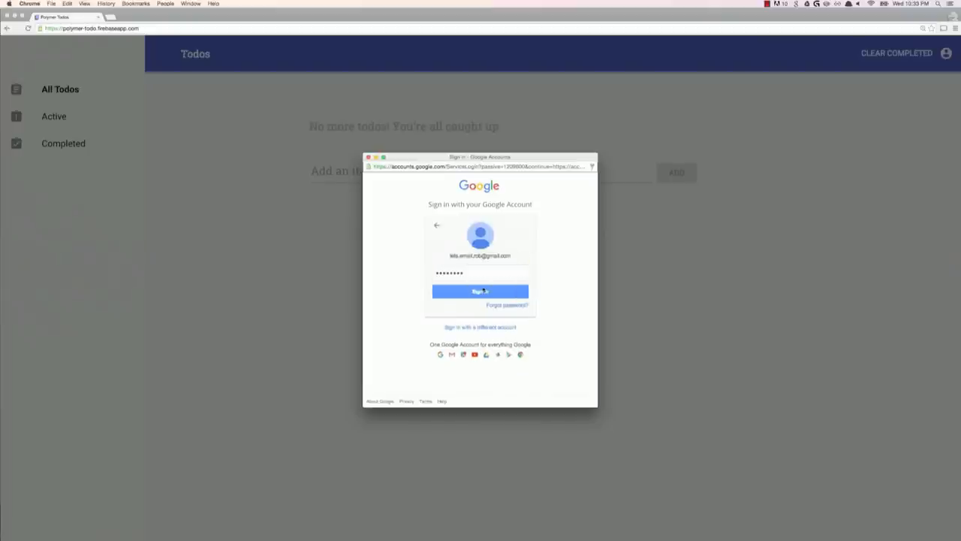
{"action": "left_click", "coordinate": [480, 292]}
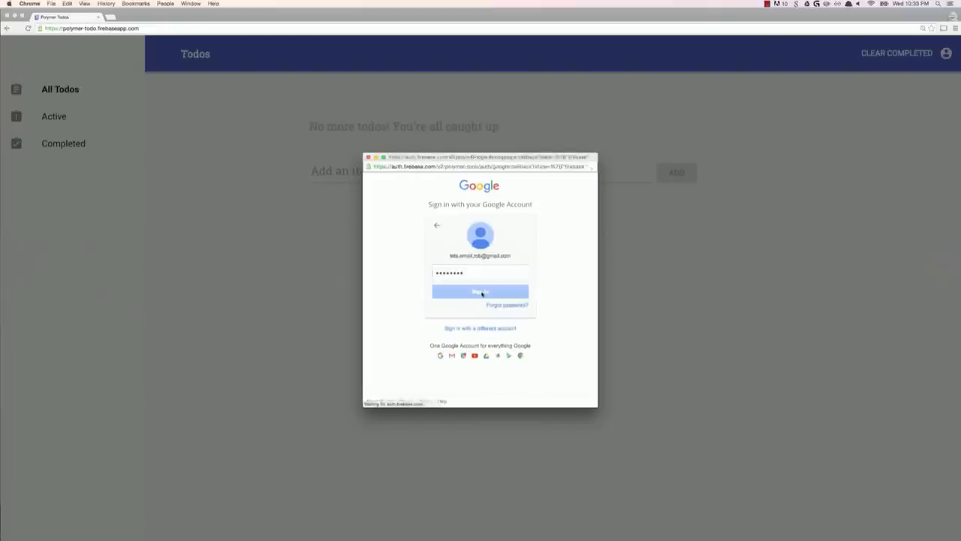
{"action": "left_click", "coordinate": [480, 292]}
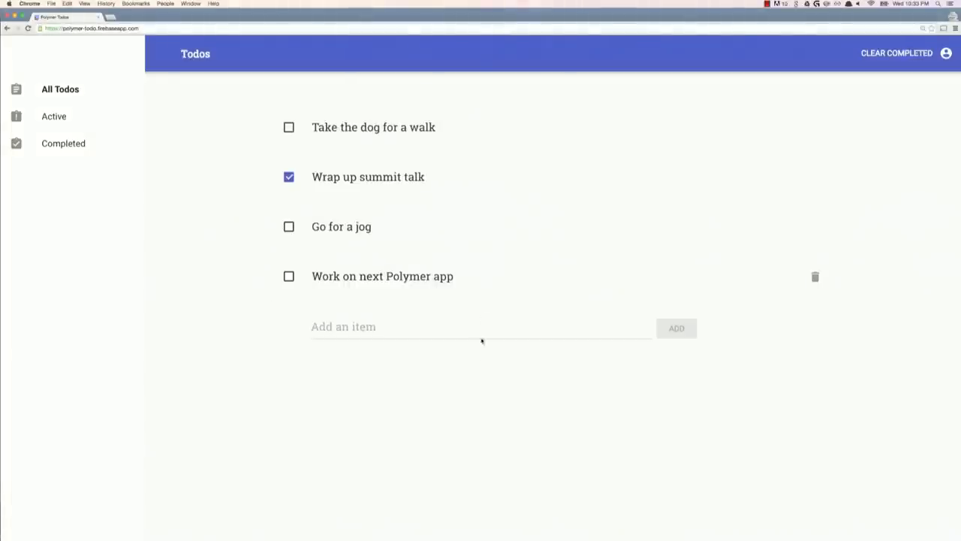
{"action": "mouse_move", "coordinate": [482, 374]}
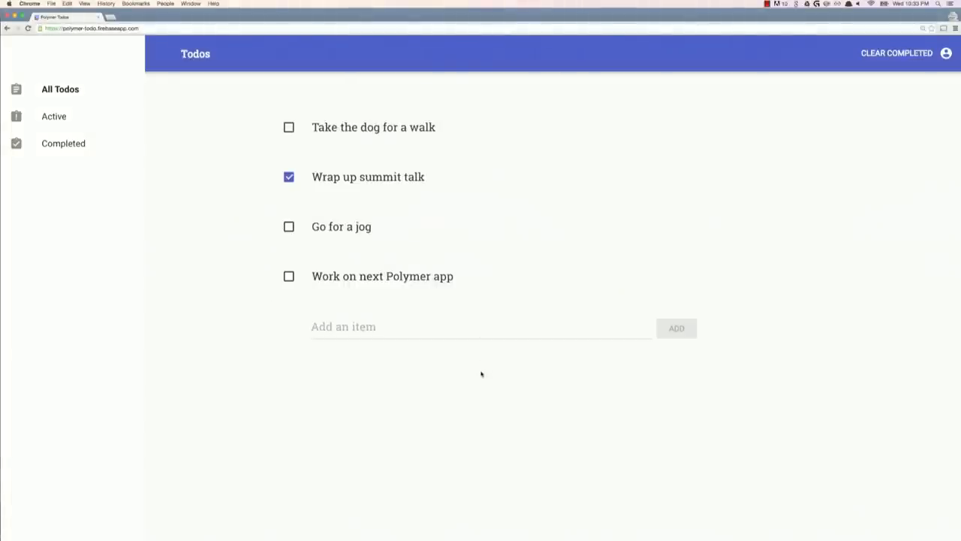